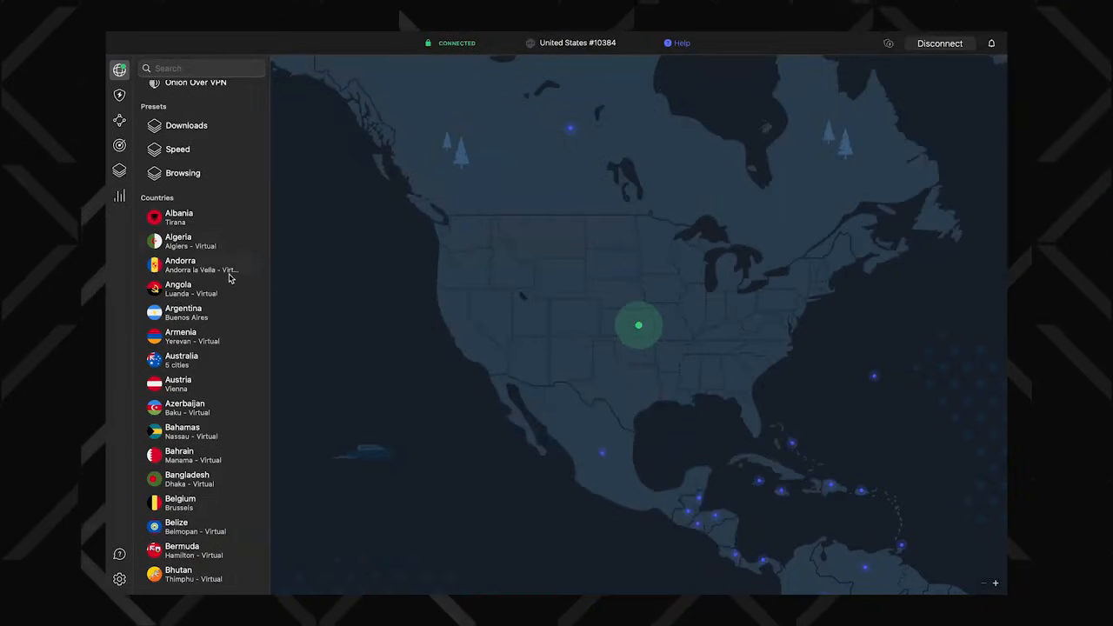
Scroll the Countries list down to United Kingdom to switch away from the United States server
{"action": "scroll", "scroll_direction": "down", "scroll_amount": 3}
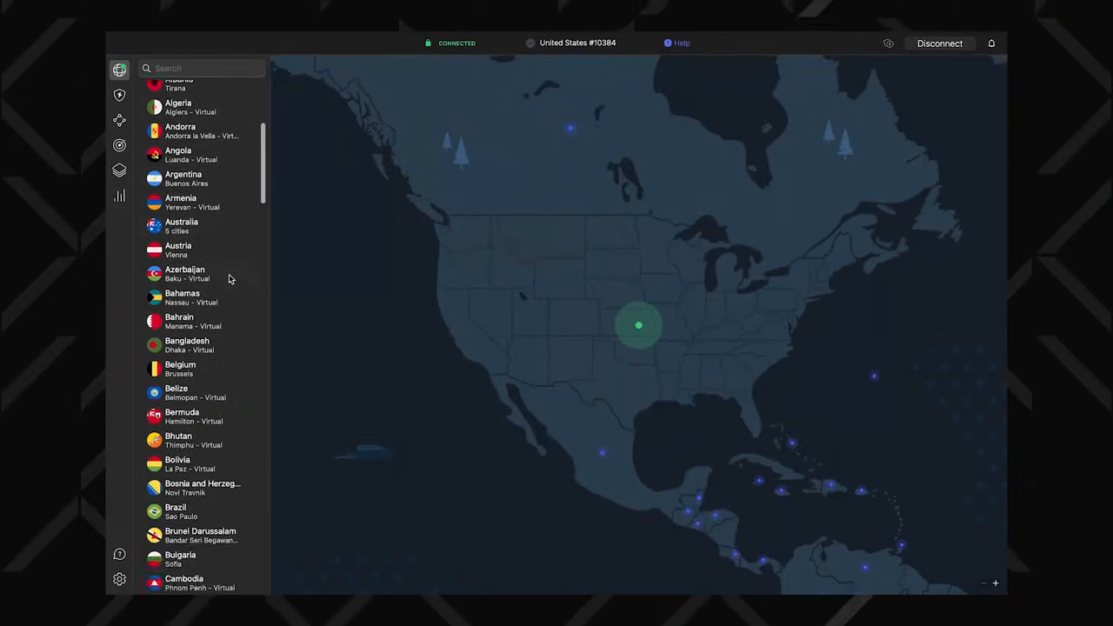
{"action": "scroll", "scroll_direction": "down", "scroll_amount": 3}
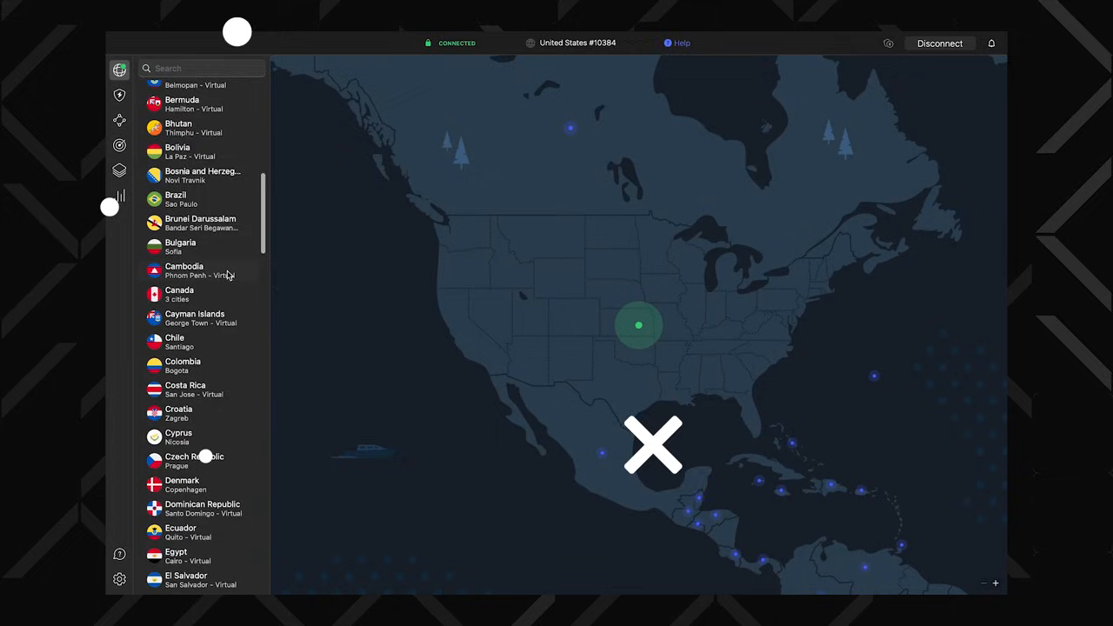
{"action": "scroll", "scroll_direction": "down", "scroll_amount": 3}
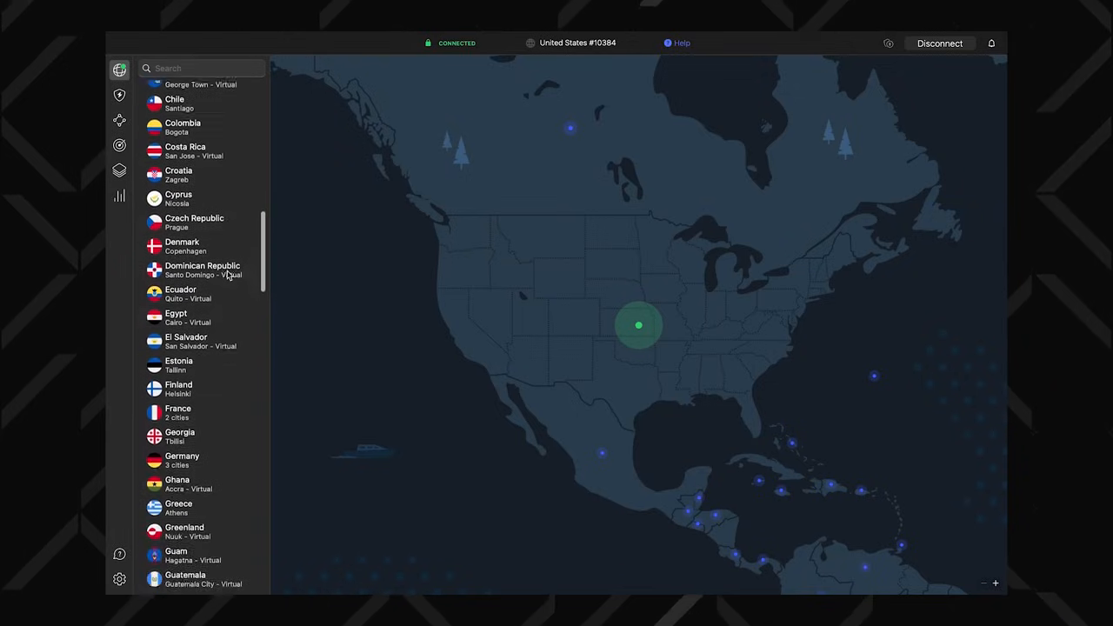
{"action": "scroll", "scroll_direction": "down", "scroll_amount": 3}
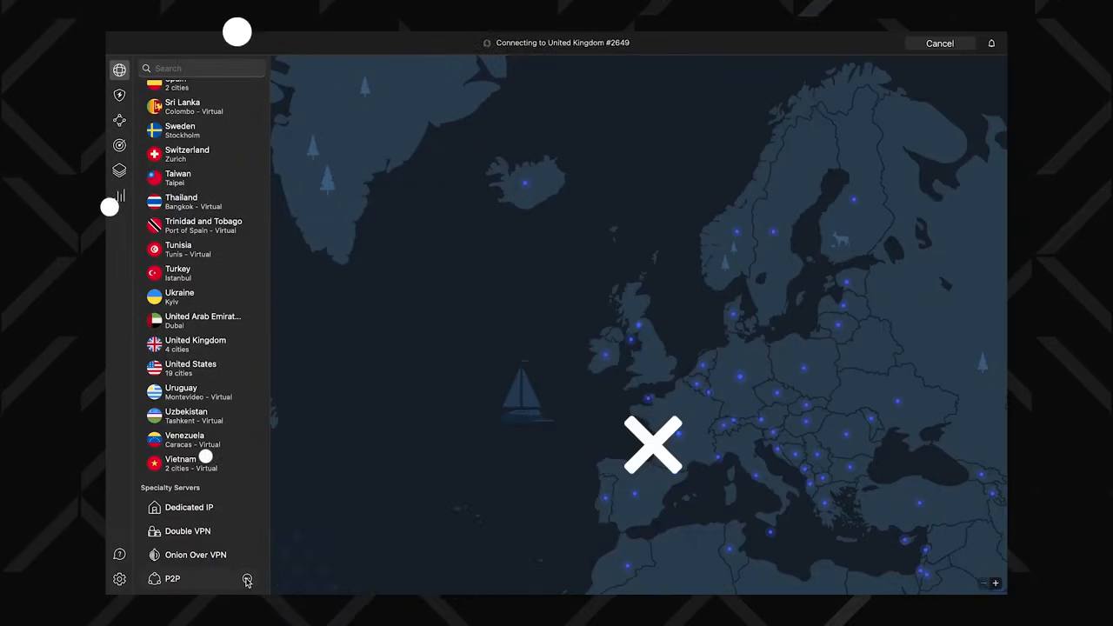
View the Double VPN option under Specialty Servers while the United Kingdom #1673 connection completes
{"action": "left_click", "coordinate": [171, 579]}
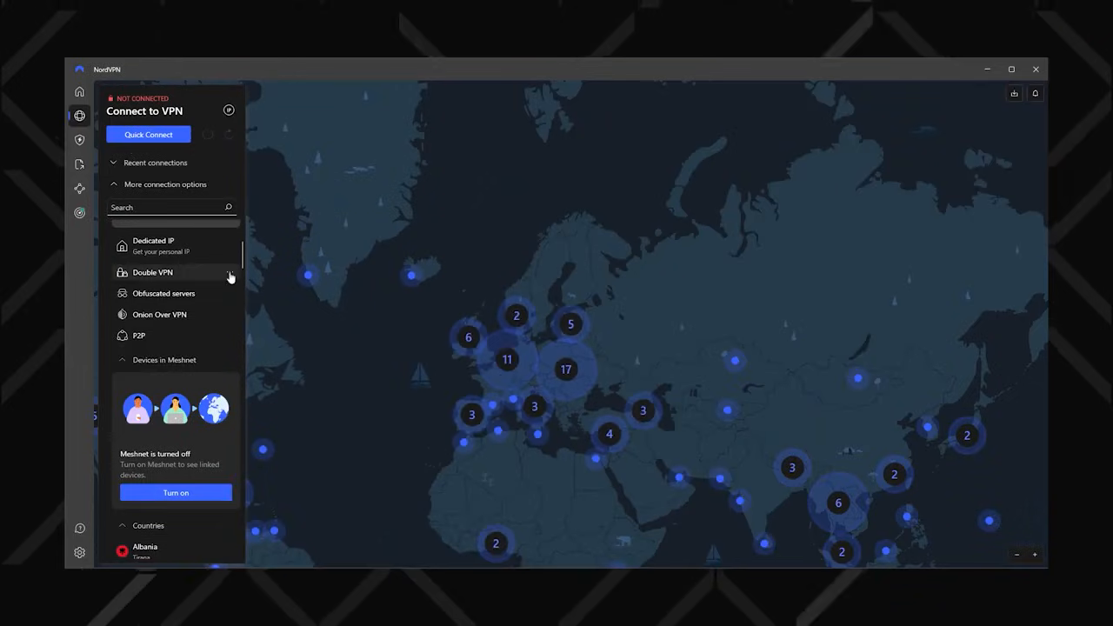
{"action": "left_click", "coordinate": [153, 271]}
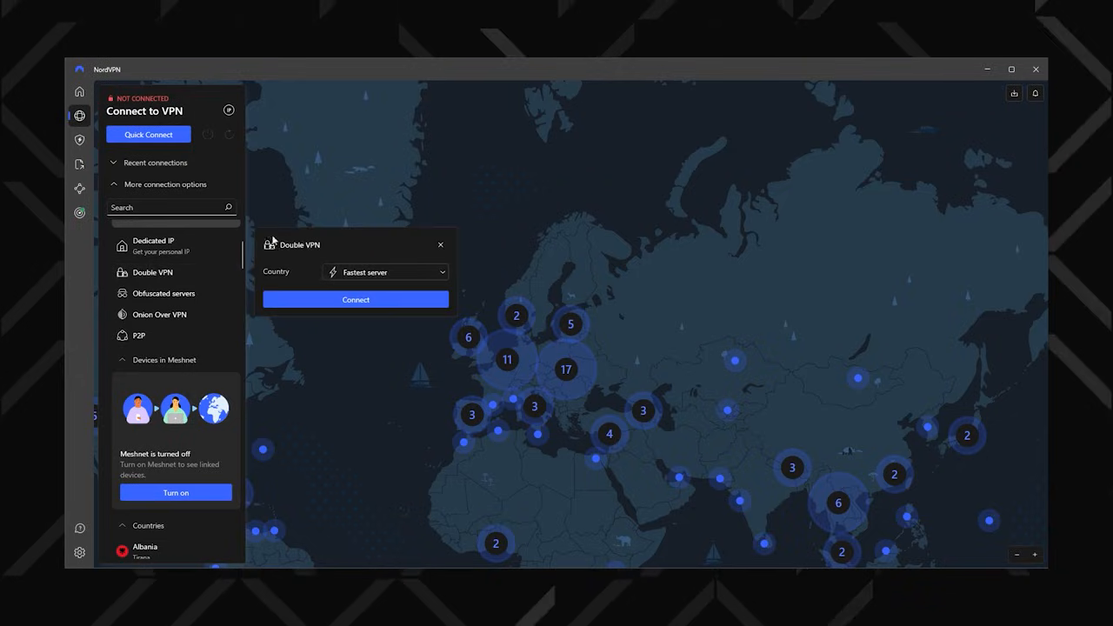
{"action": "left_click", "coordinate": [355, 299]}
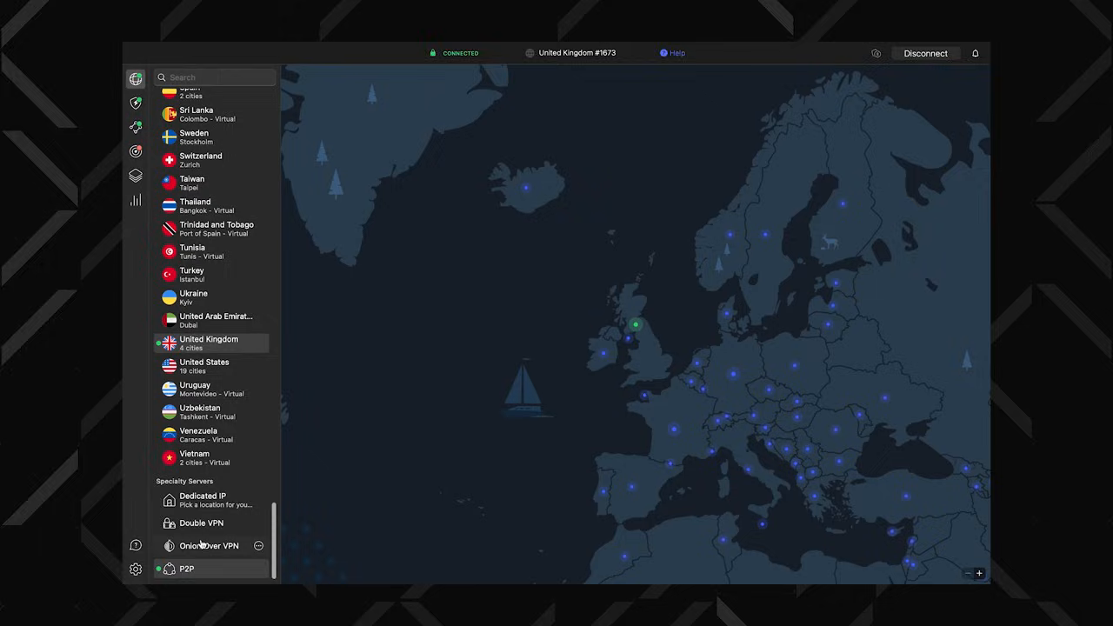
Quick-connect via Onion Over VPN to Netherlands Onion #7, then try Obfuscated Servers until the error appears
{"action": "left_click", "coordinate": [209, 546]}
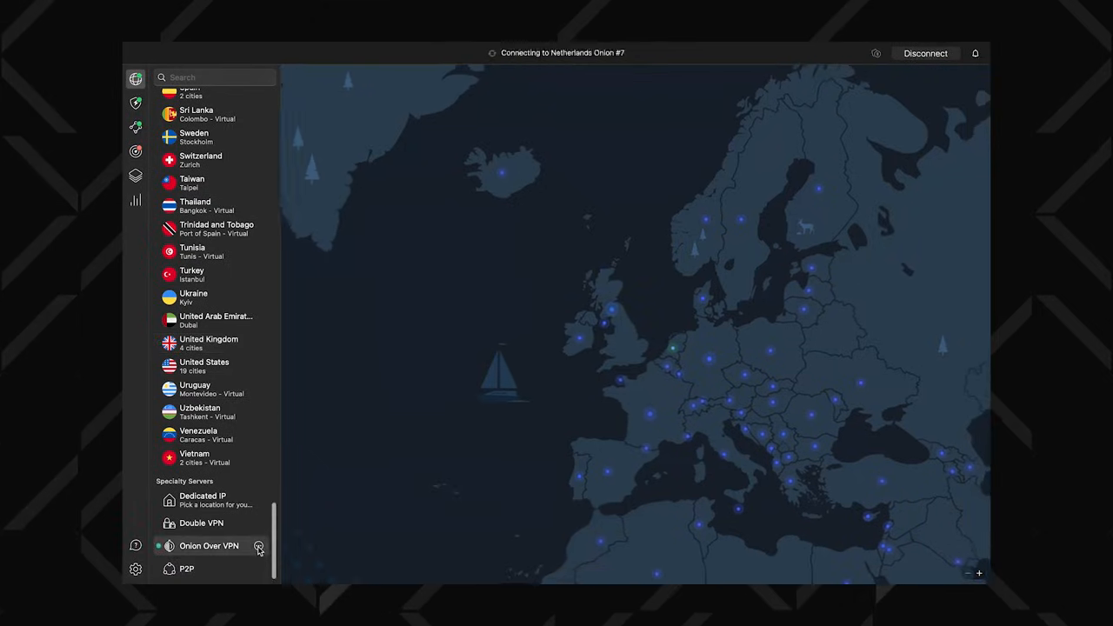
{"action": "left_click", "coordinate": [258, 546]}
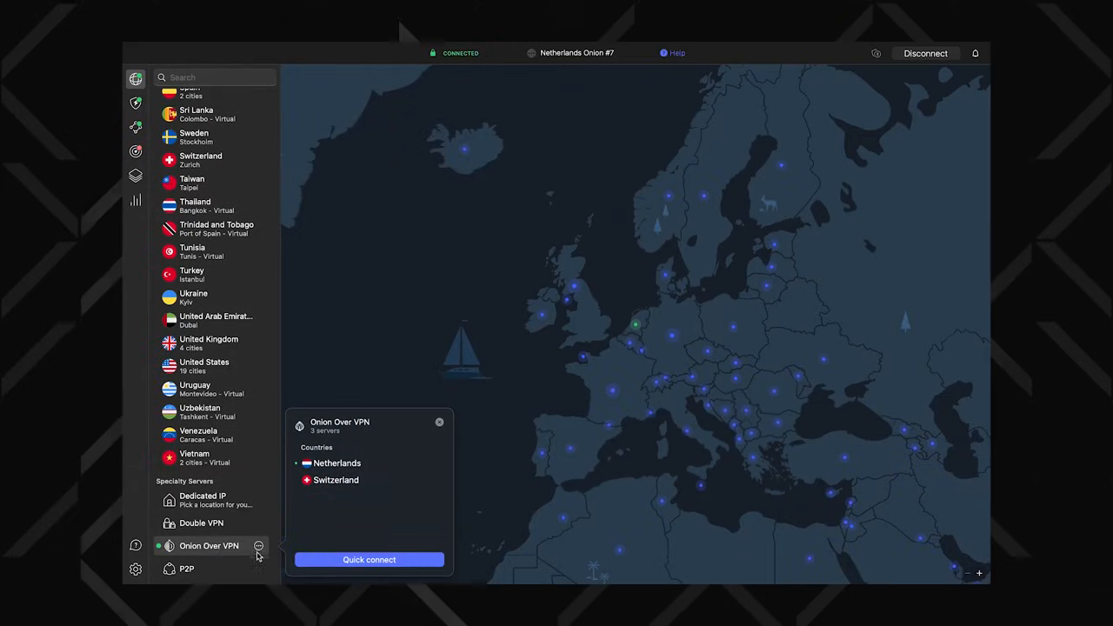
{"action": "left_click", "coordinate": [369, 560]}
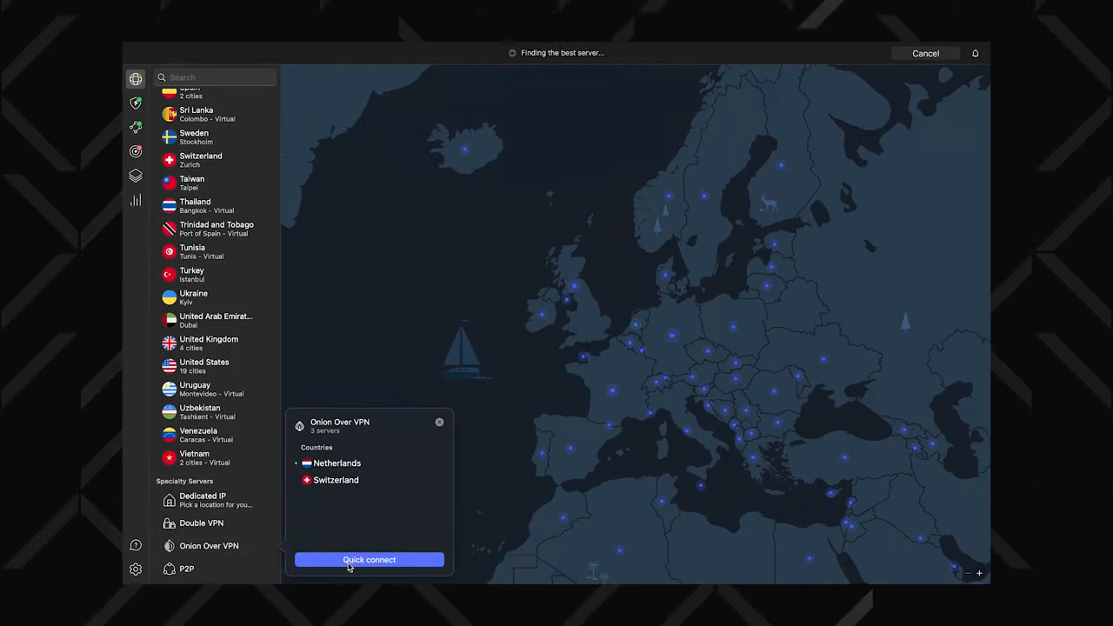
{"action": "mouse_move", "coordinate": [386, 539]}
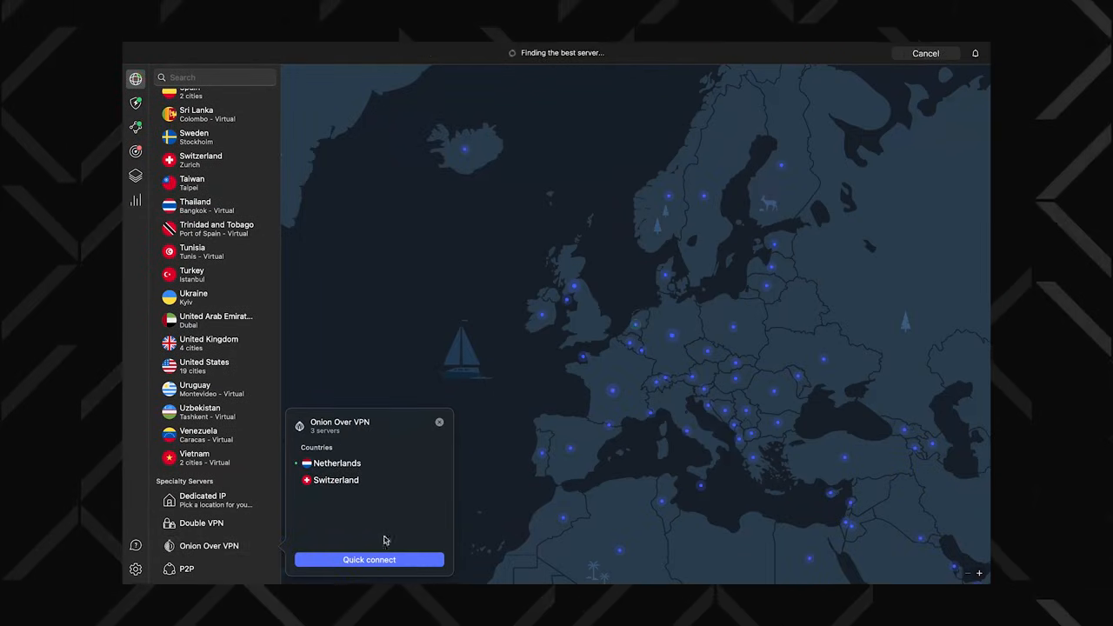
{"action": "left_click", "coordinate": [438, 423]}
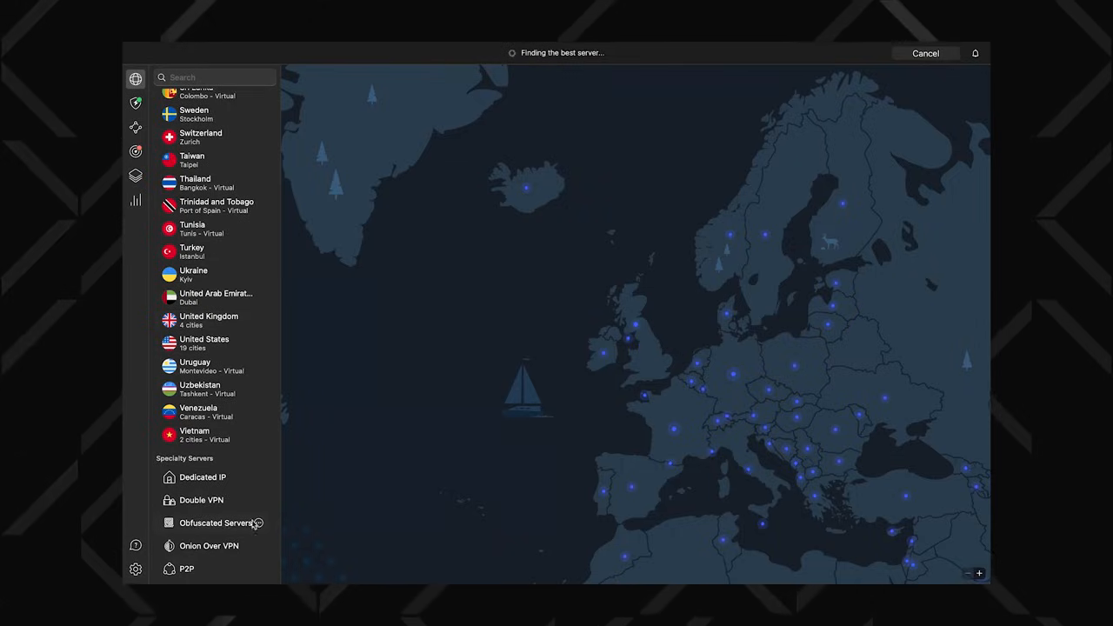
{"action": "left_click", "coordinate": [212, 522]}
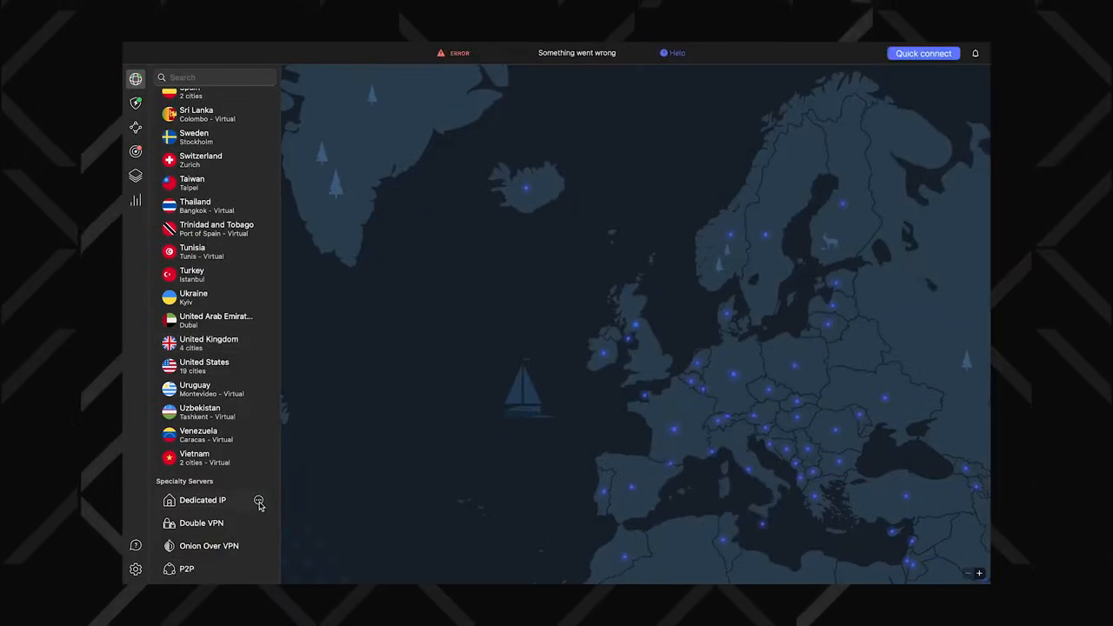
Quick-connect through the Dedicated IP option to United Kingdom server #1636
{"action": "left_click", "coordinate": [202, 501]}
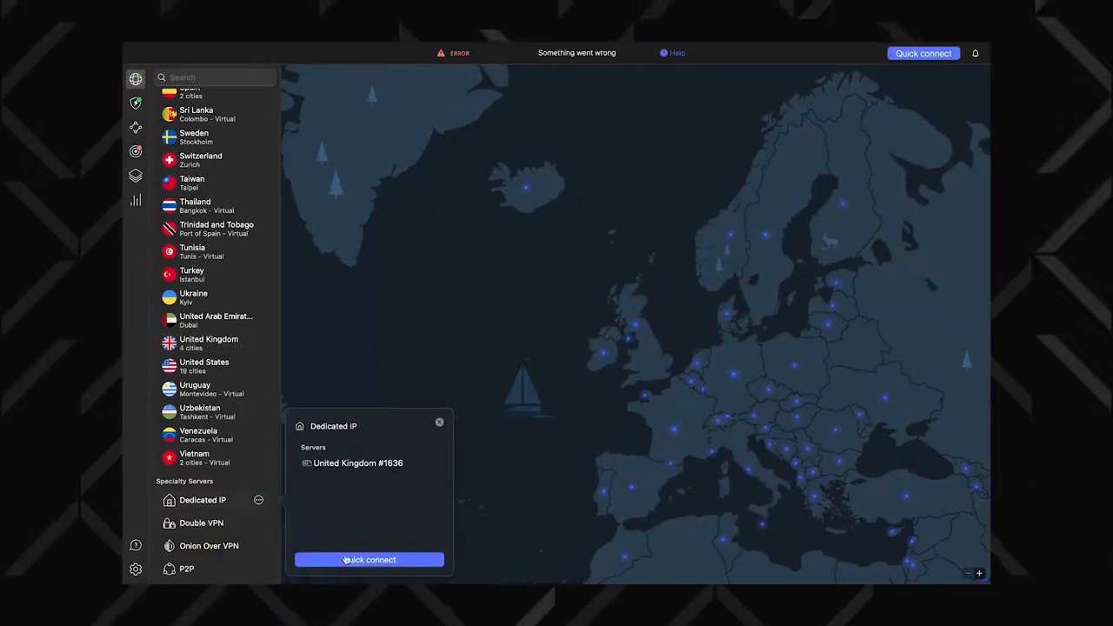
{"action": "left_click", "coordinate": [369, 560]}
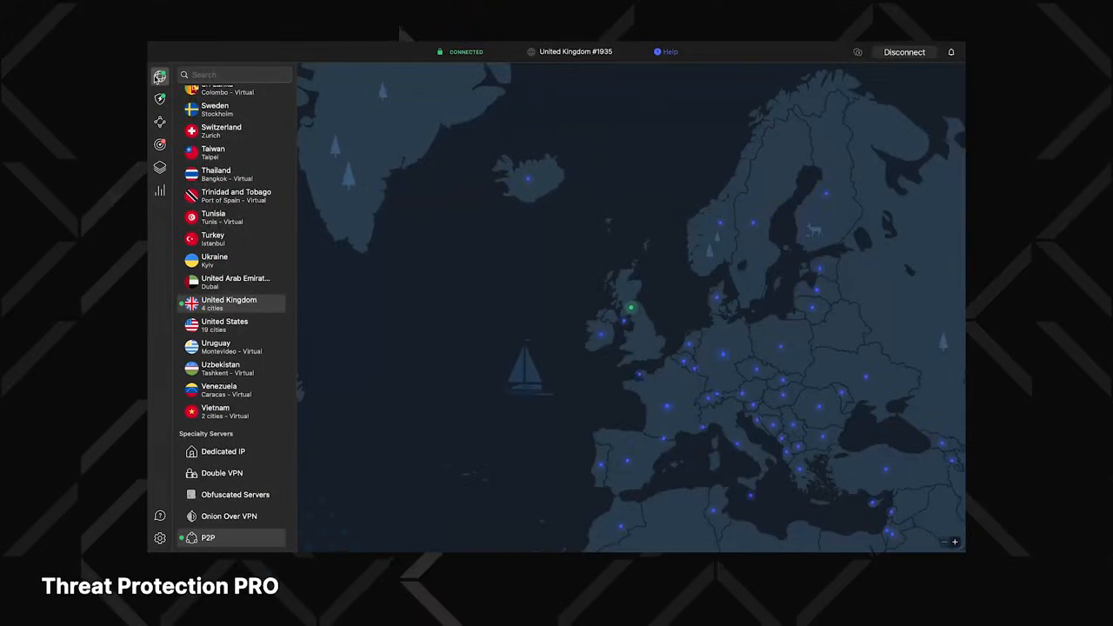
{"action": "mouse_move", "coordinate": [230, 302]}
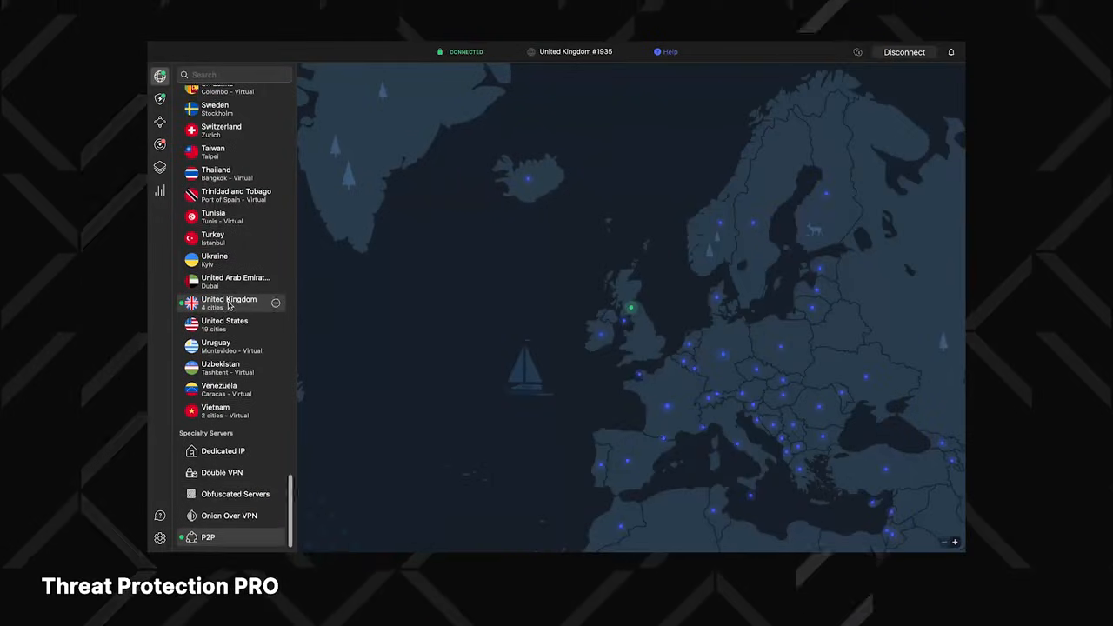
Review Threat Protection Pro: tracker blocker history, settings, anti-malware scans and advanced browsing protection
{"action": "left_click", "coordinate": [160, 99]}
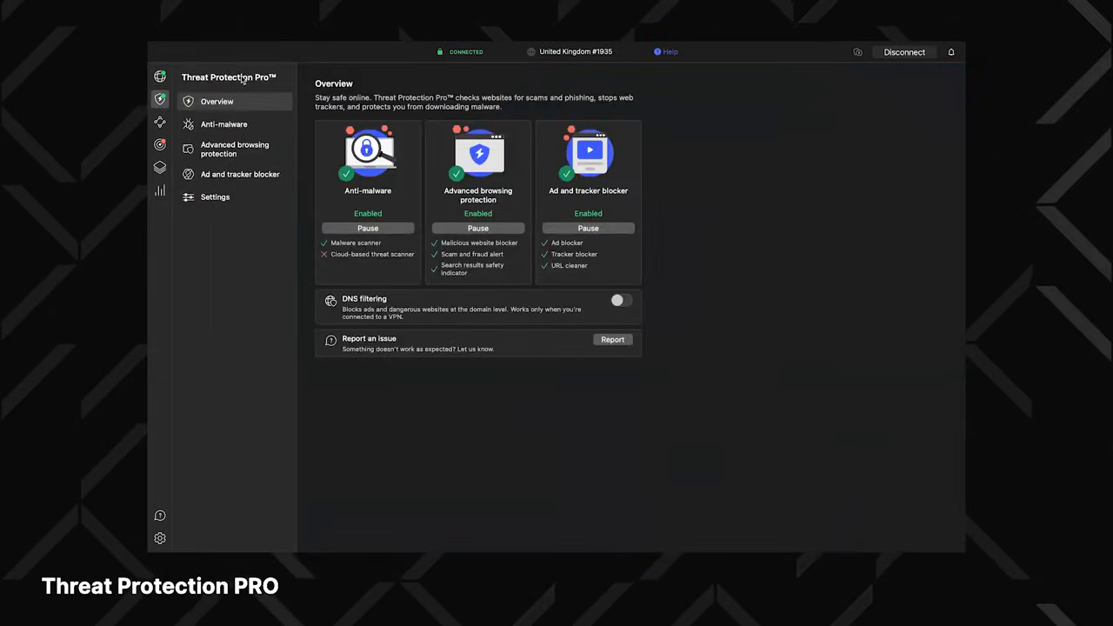
{"action": "mouse_move", "coordinate": [665, 191]}
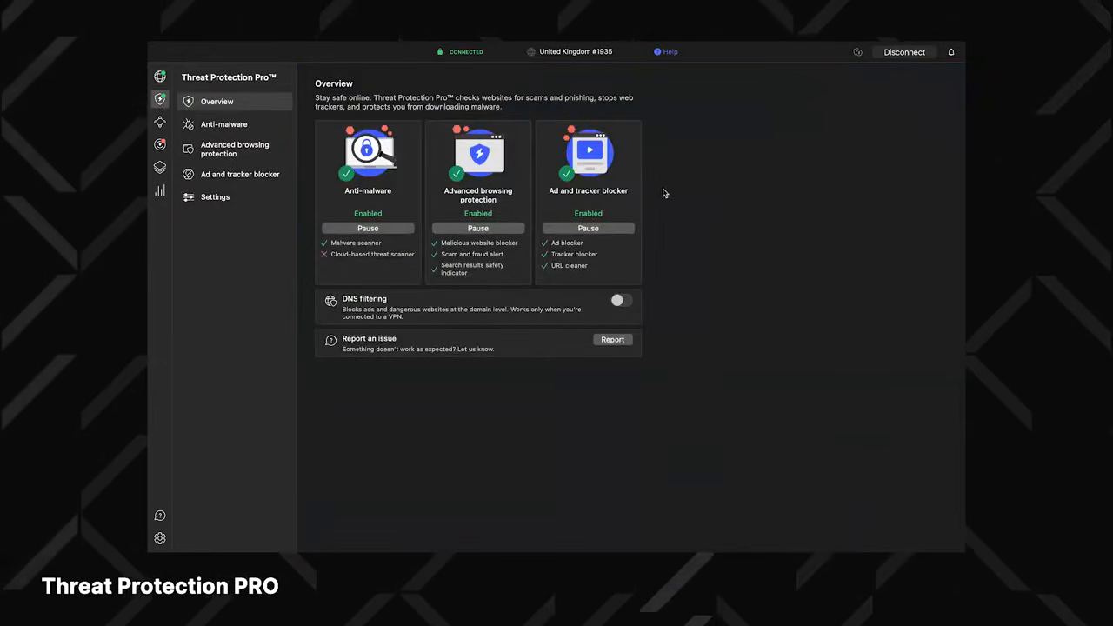
{"action": "mouse_move", "coordinate": [388, 209]}
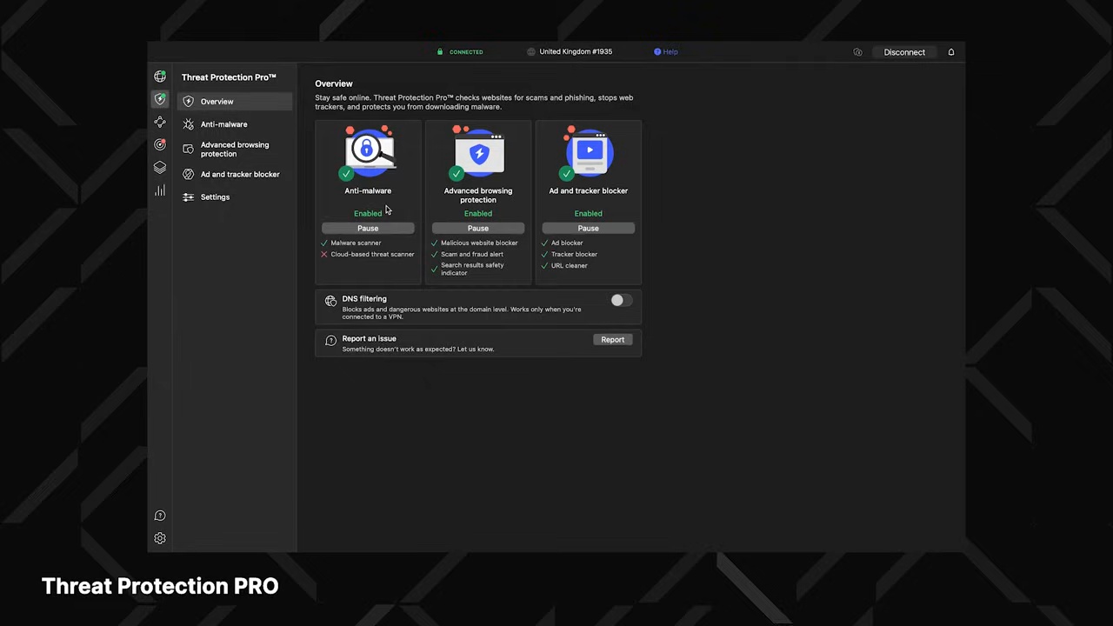
{"action": "left_click", "coordinate": [240, 174]}
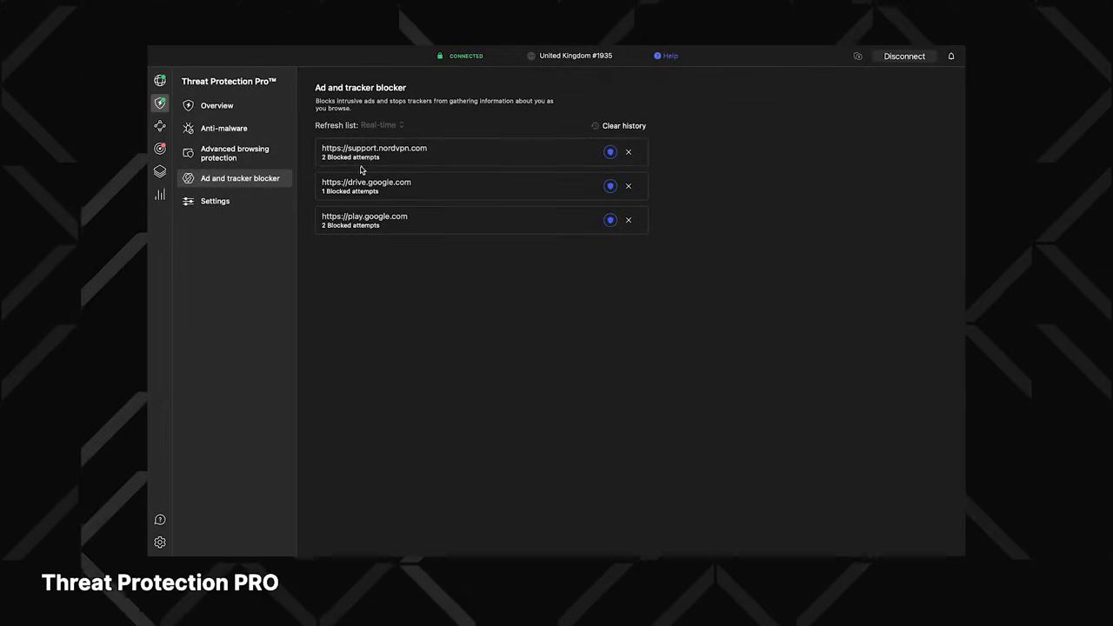
{"action": "mouse_move", "coordinate": [508, 230]}
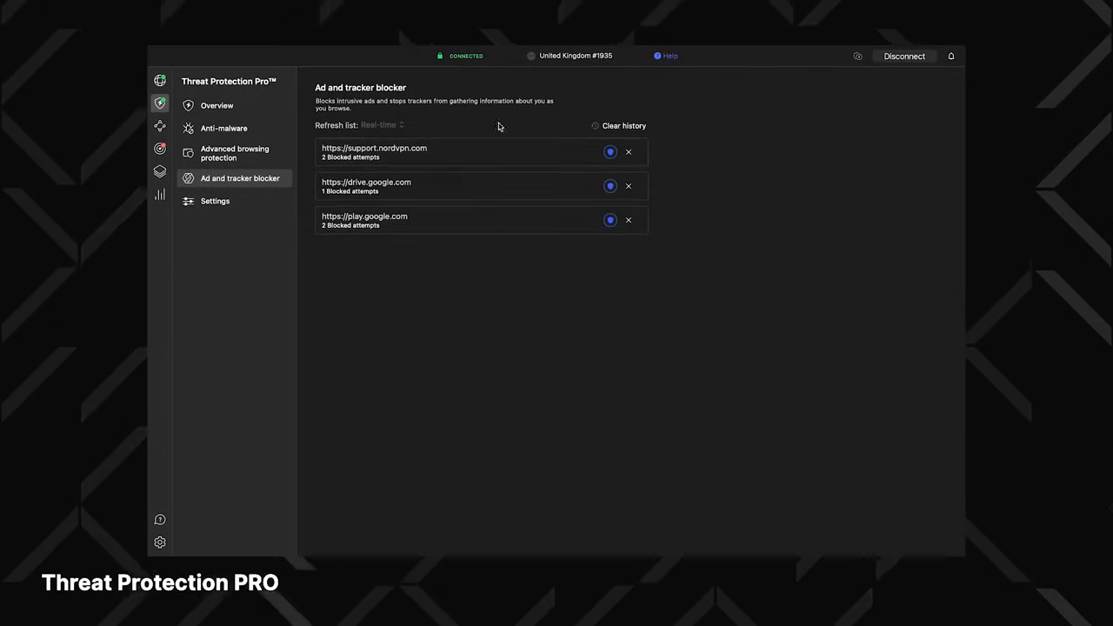
{"action": "left_click", "coordinate": [215, 201]}
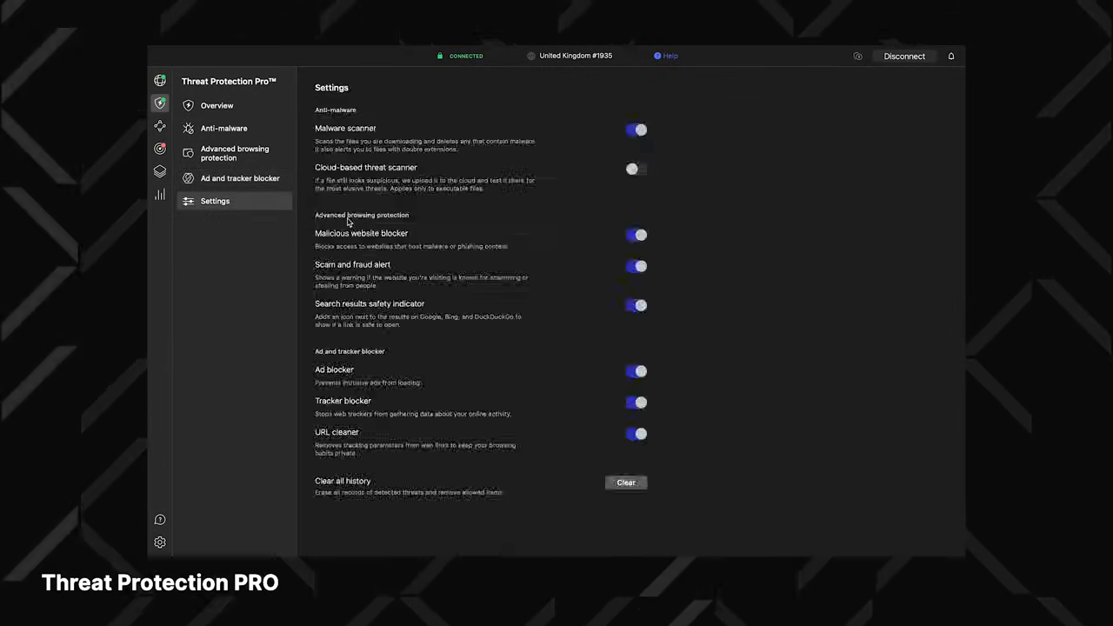
{"action": "left_click", "coordinate": [222, 129]}
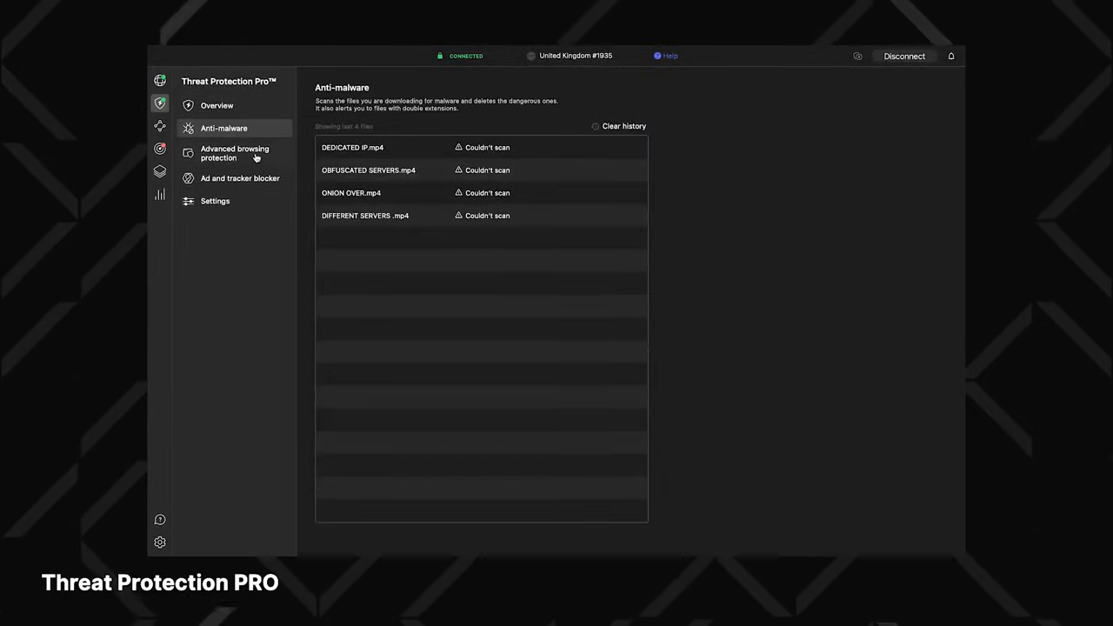
{"action": "left_click", "coordinate": [233, 153]}
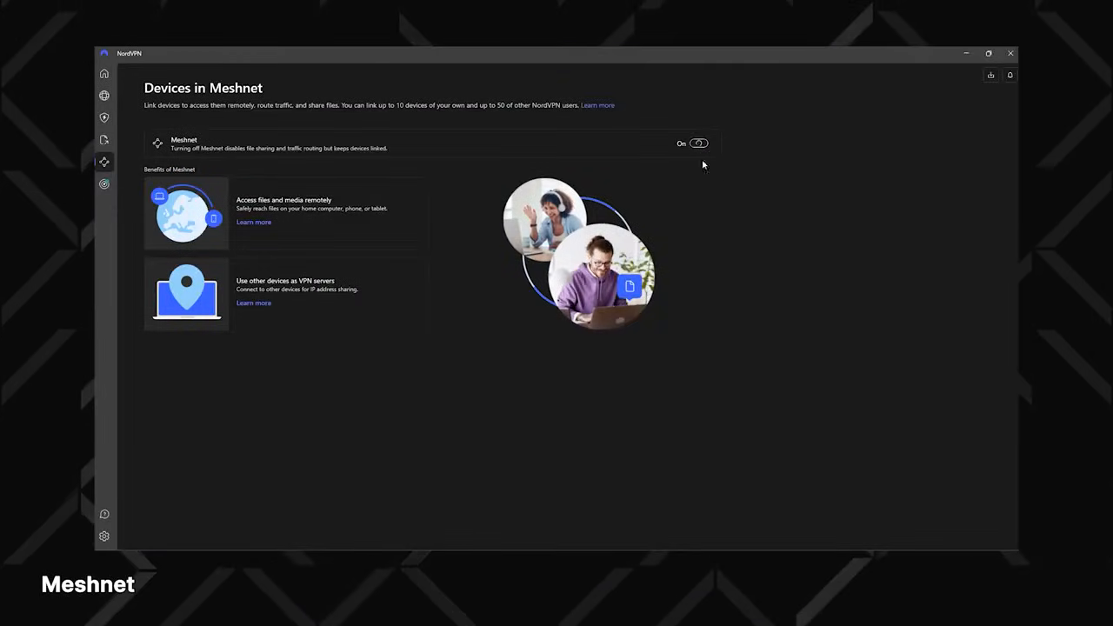
{"action": "mouse_move", "coordinate": [755, 195]}
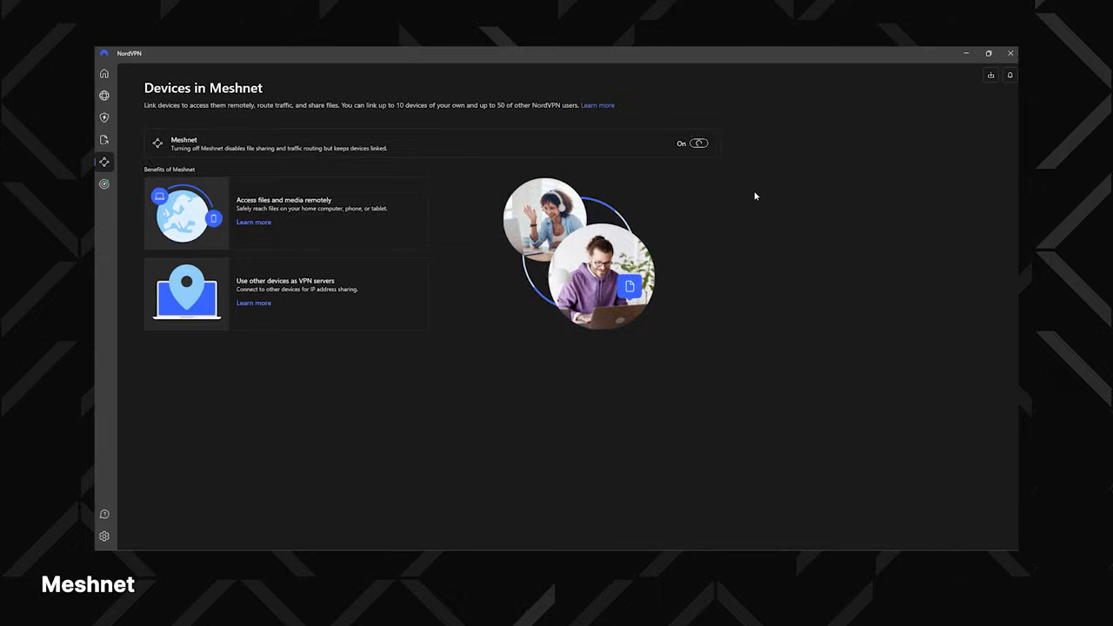
View the Meshnet page with its toggle off and the remote access benefits
{"action": "left_click", "coordinate": [694, 143]}
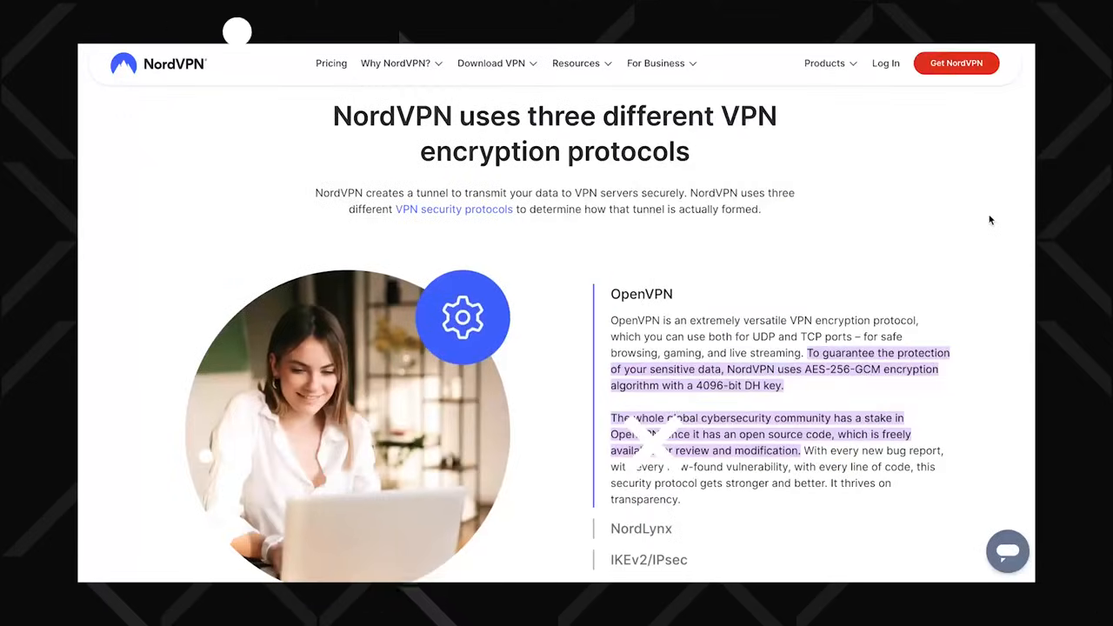
Scroll the encryption protocols page down to the OpenVPN, NordLynx and IKEv2/IPsec section
{"action": "scroll", "scroll_direction": "down", "scroll_amount": 3}
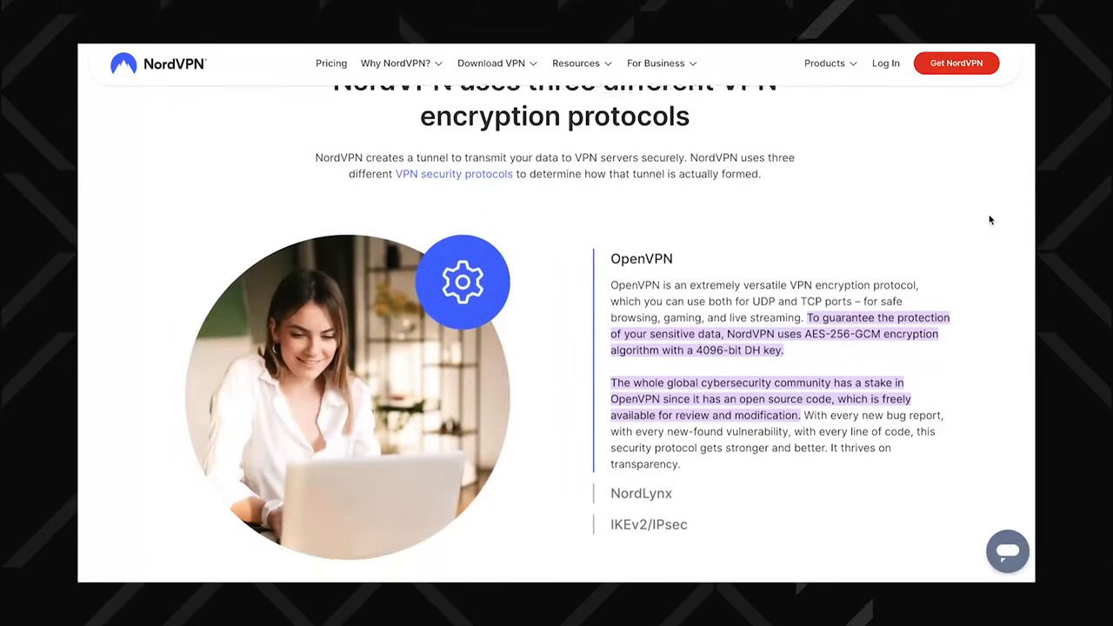
{"action": "scroll", "scroll_direction": "down", "scroll_amount": 3}
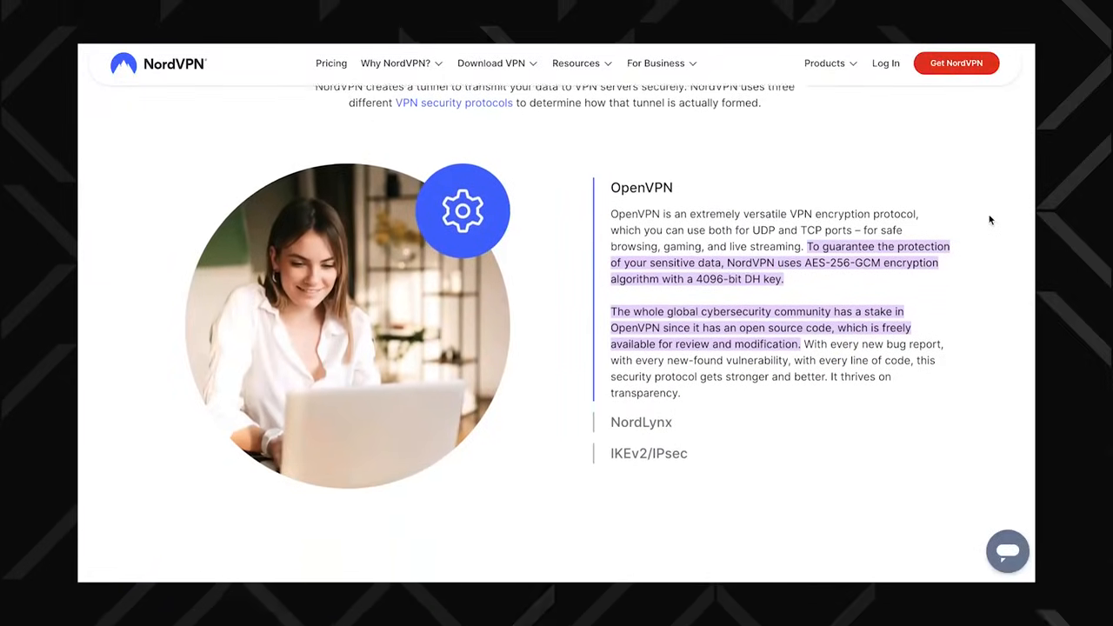
{"action": "scroll", "scroll_direction": "down", "scroll_amount": 3}
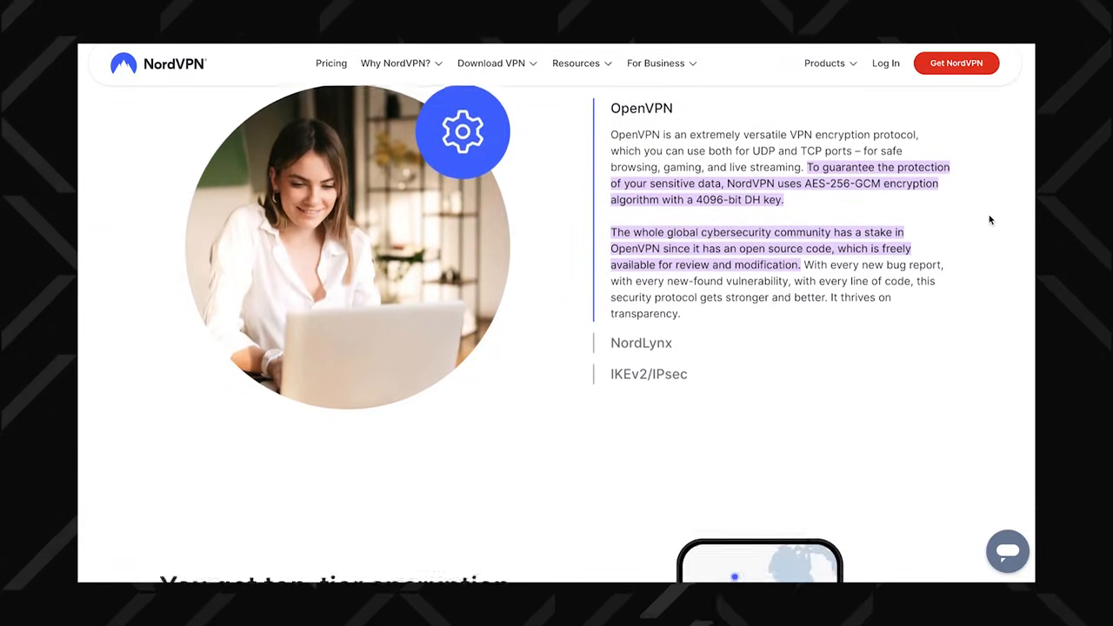
{"action": "scroll", "scroll_direction": "down", "scroll_amount": 3}
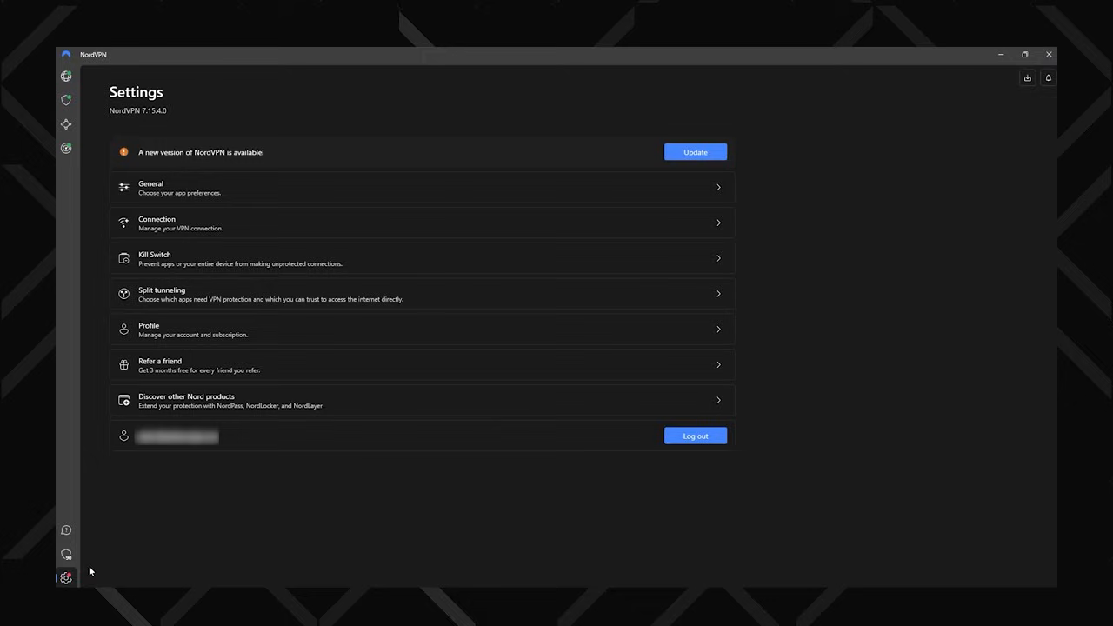
Show the VPN protocol choices in Connection settings: Auto, NordLynx, OpenVPN TCP and UDP
{"action": "left_click", "coordinate": [173, 223]}
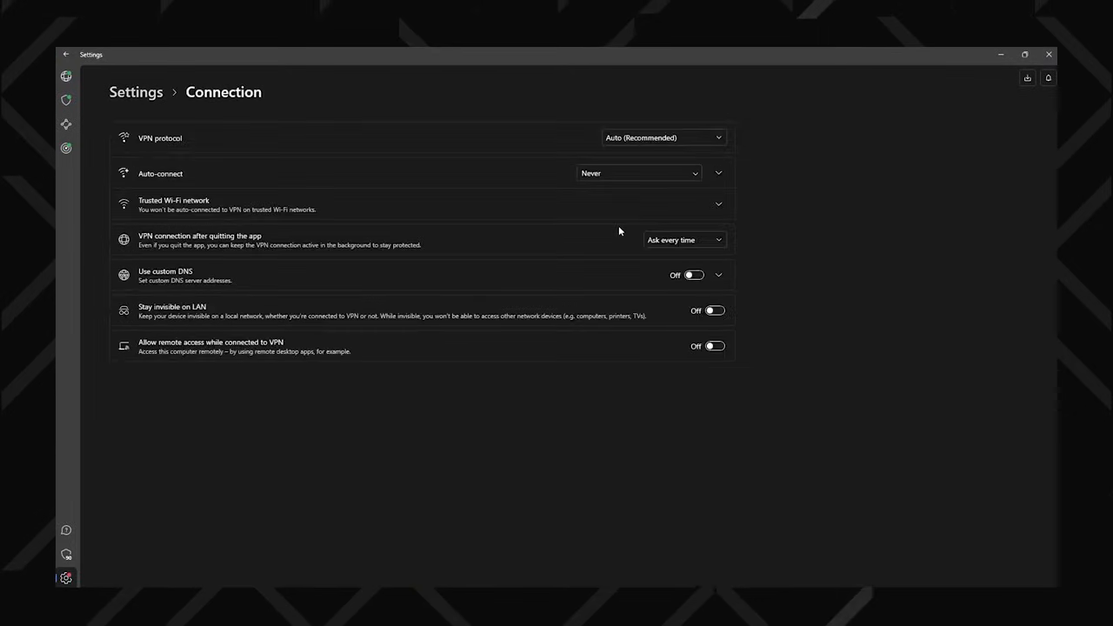
{"action": "left_click", "coordinate": [665, 138]}
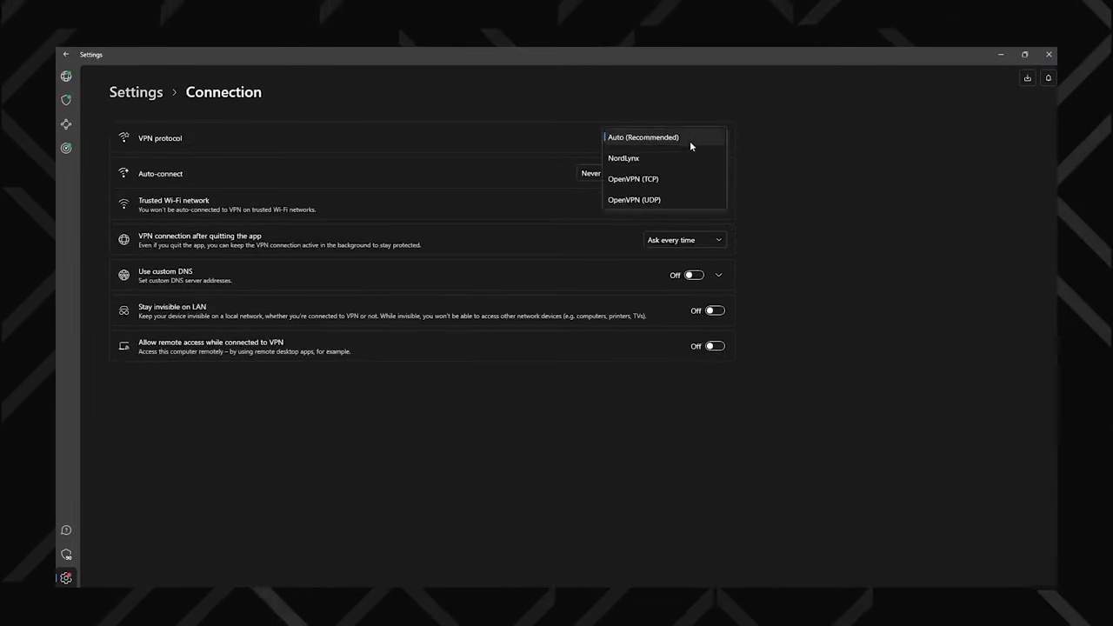
{"action": "left_click", "coordinate": [627, 158]}
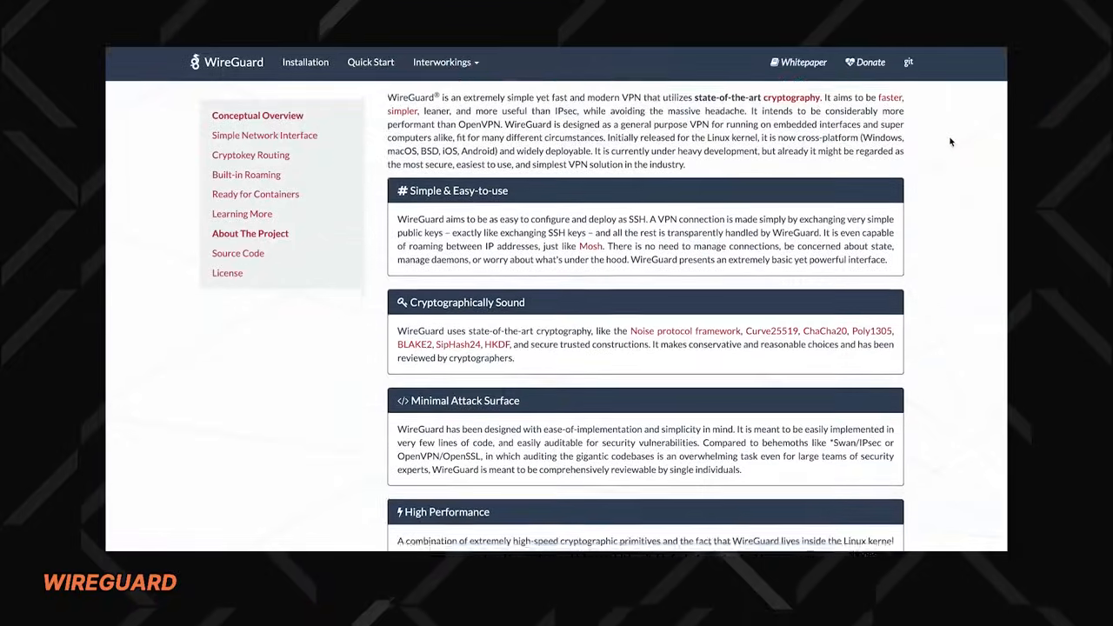
Scroll through WireGuard's About the Project sections on simplicity, cryptography and performance
{"action": "scroll", "scroll_direction": "down", "scroll_amount": 3}
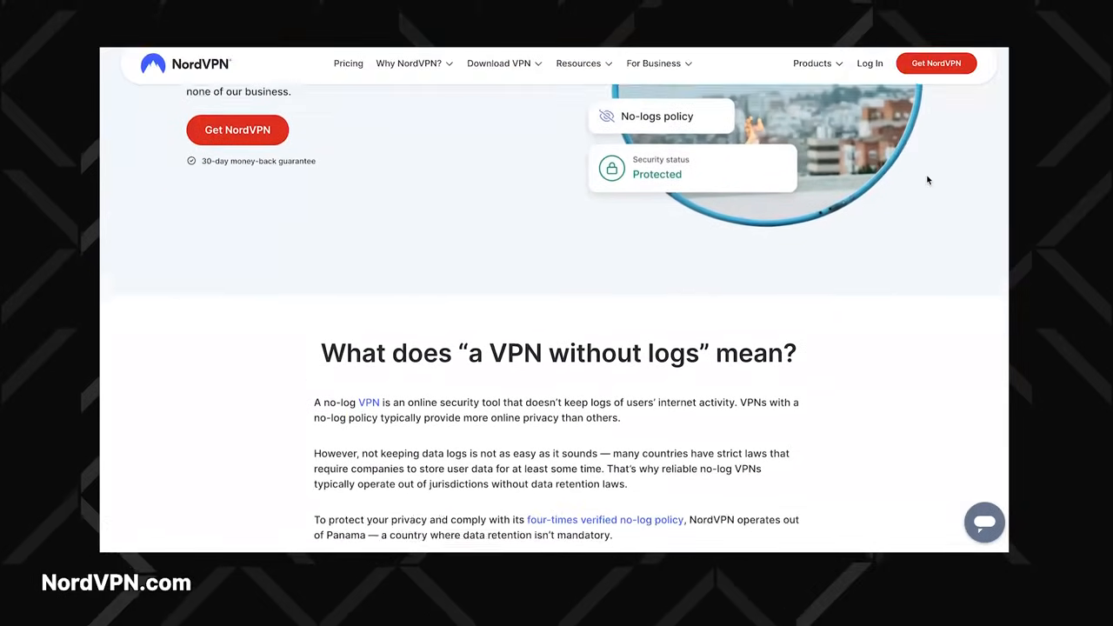
Scroll the no-logs page down to the 'Why do we run only RAM-based servers?' section
{"action": "scroll", "scroll_direction": "down", "scroll_amount": 3}
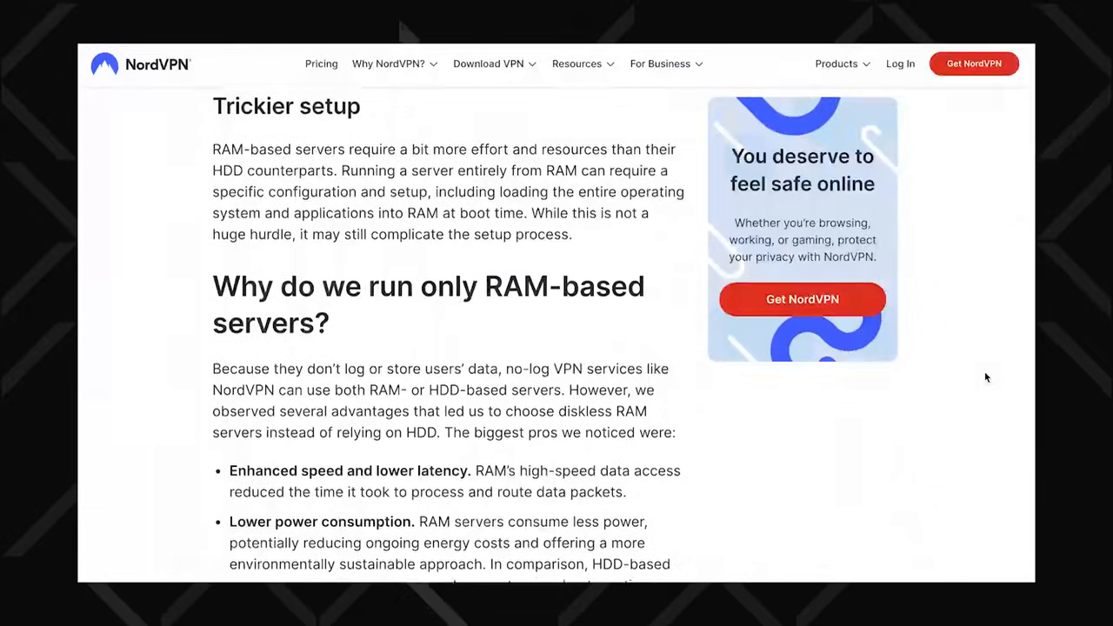
{"action": "scroll", "scroll_direction": "down", "scroll_amount": 3}
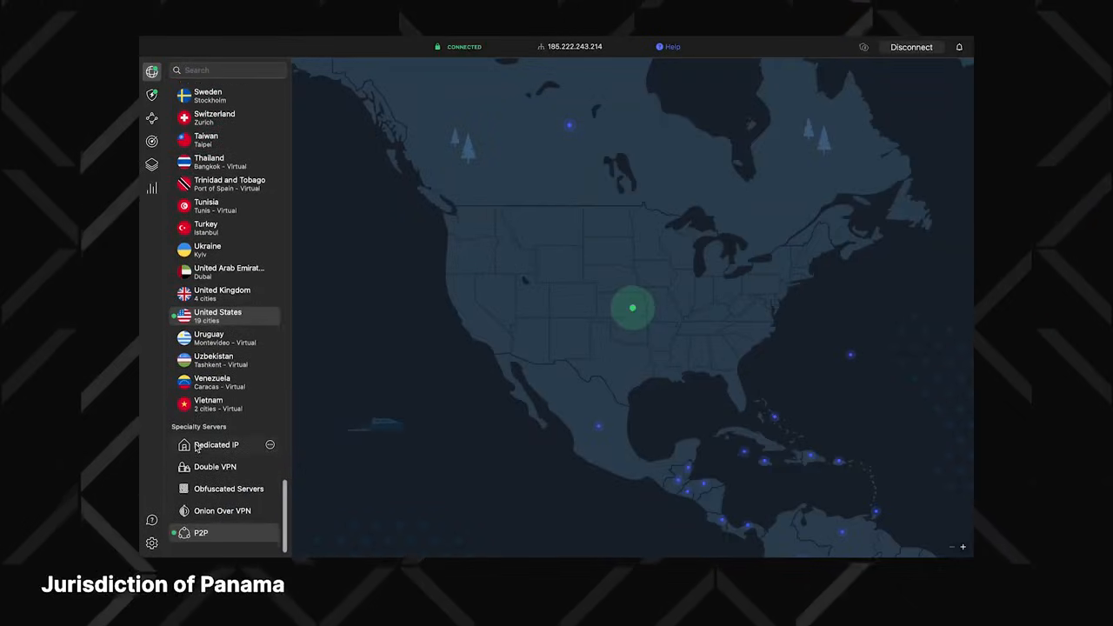
Disconnect from the VPN and return to the Threat Protection Pro overview
{"action": "left_click", "coordinate": [222, 294]}
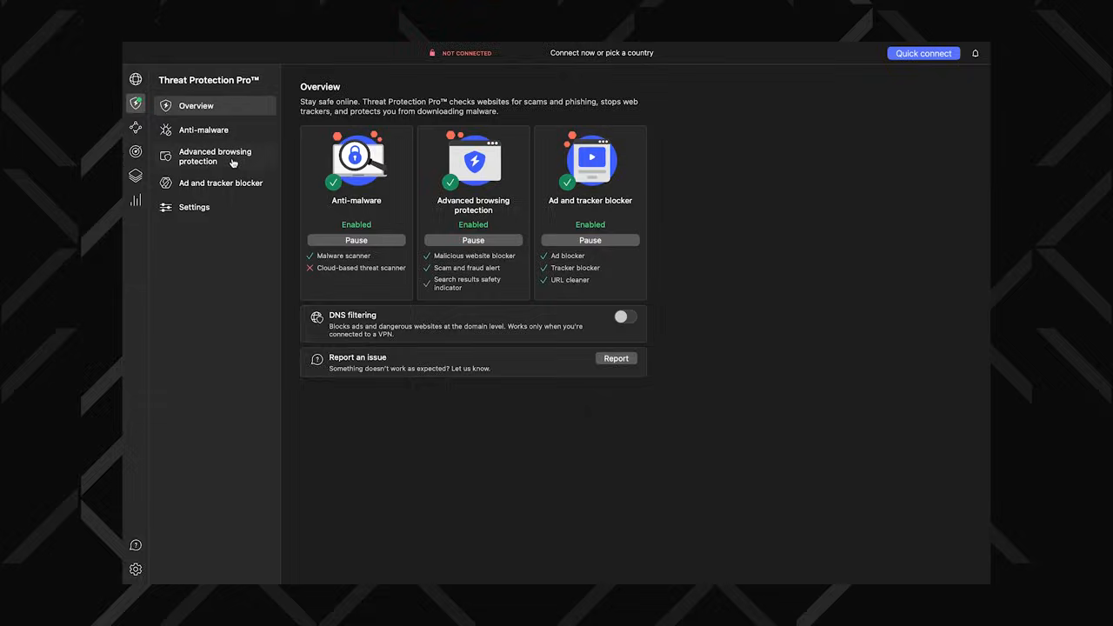
View the Advanced browsing protection details from the sidebar
{"action": "left_click", "coordinate": [219, 183]}
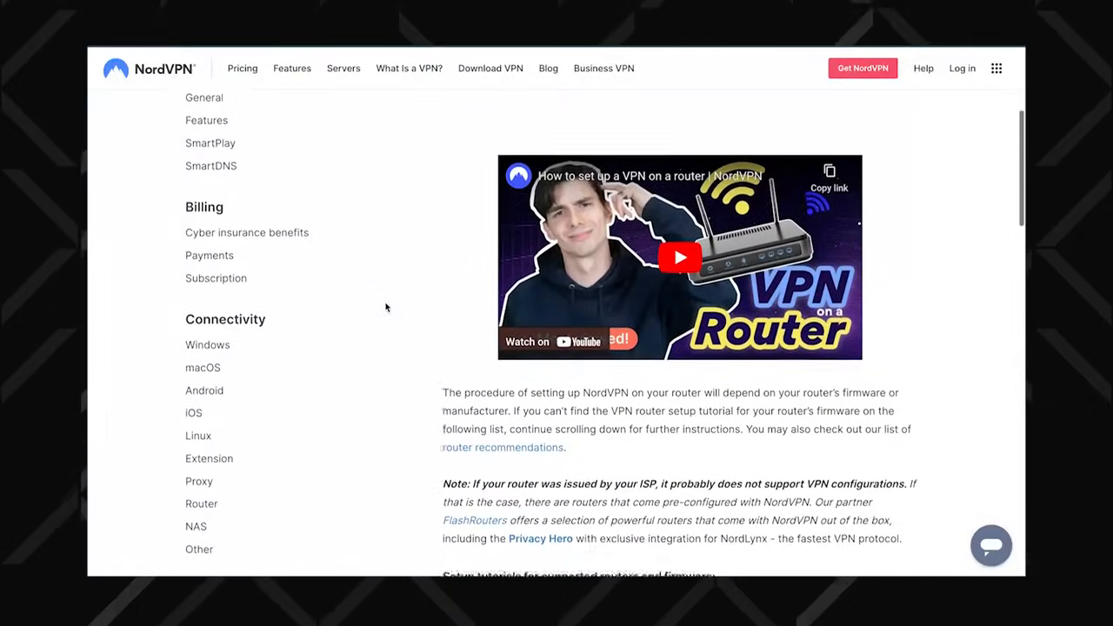
Browse the router setup tutorials list, then view the blocked ad and tracker attempts
{"action": "scroll", "scroll_direction": "down", "scroll_amount": 3}
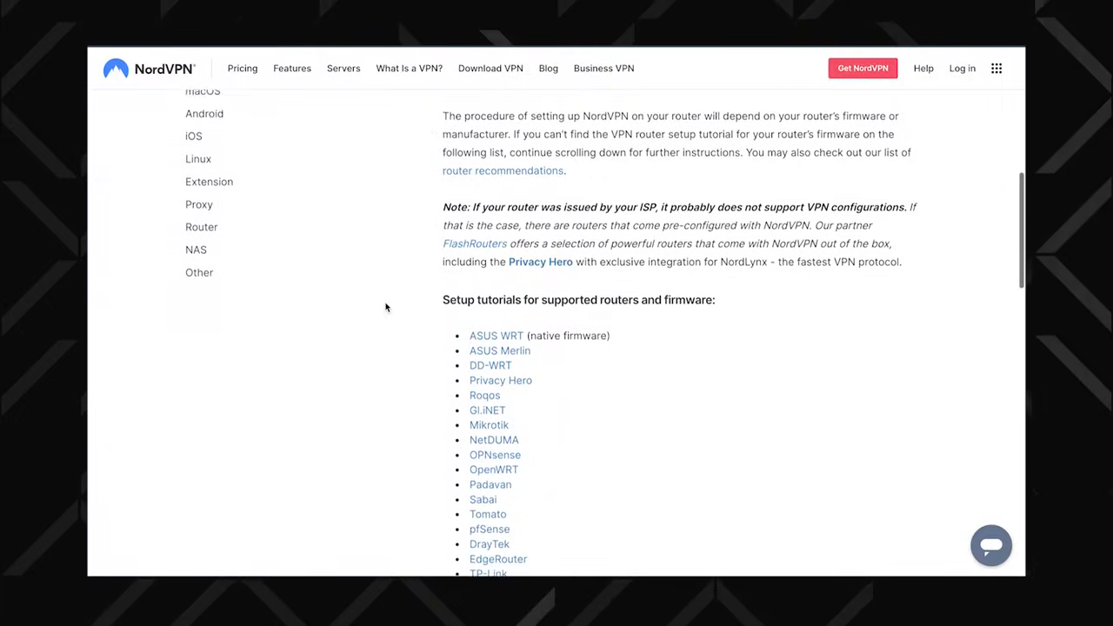
{"action": "scroll", "scroll_direction": "down", "scroll_amount": 3}
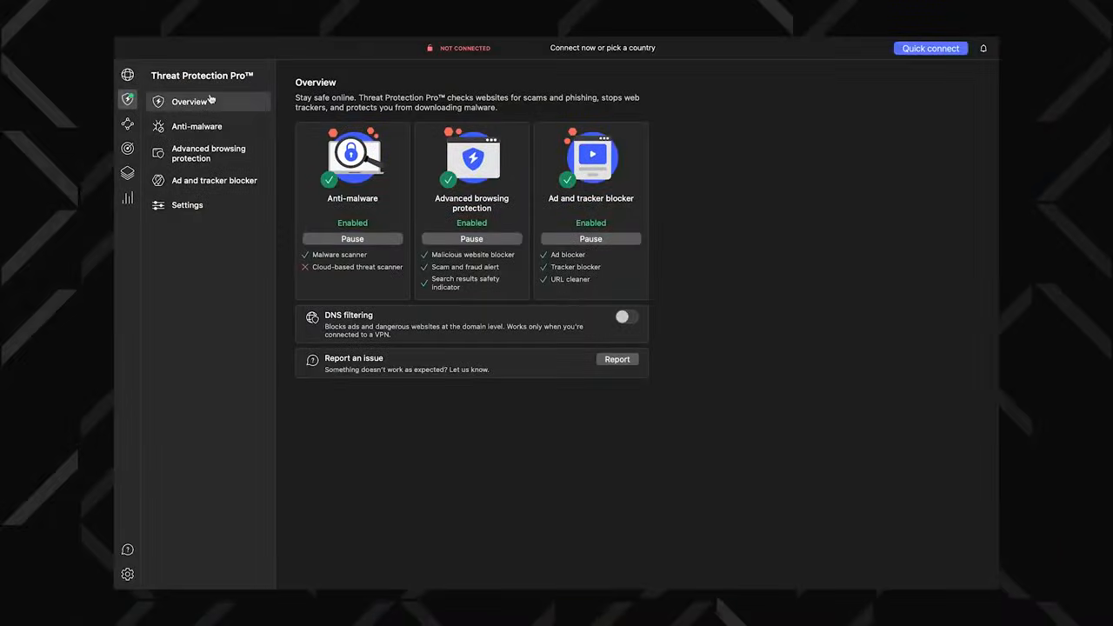
{"action": "left_click", "coordinate": [212, 179]}
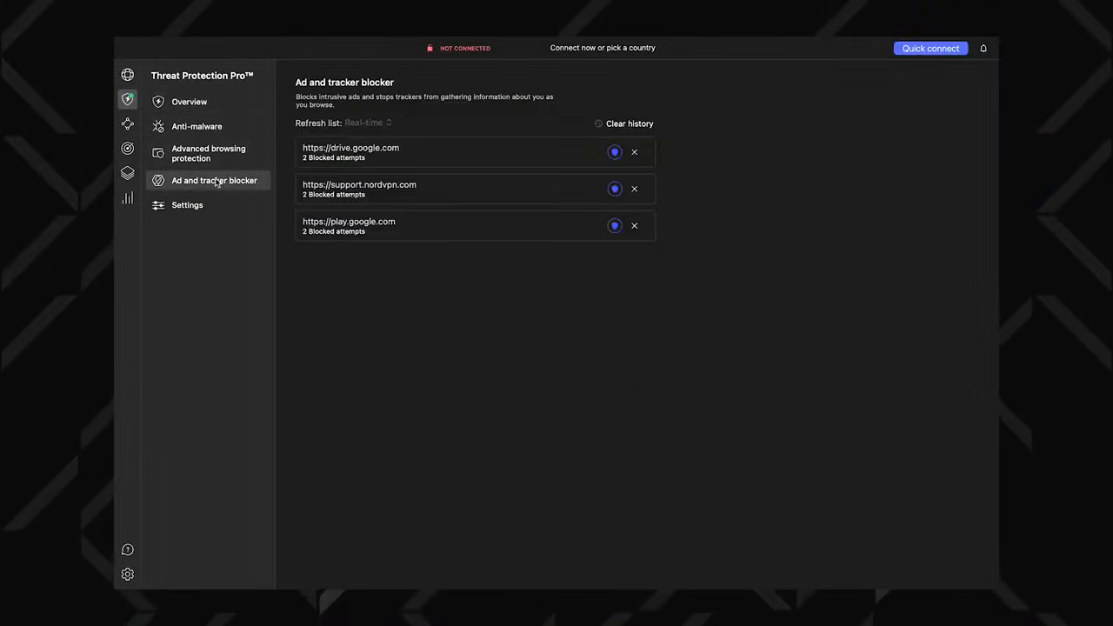